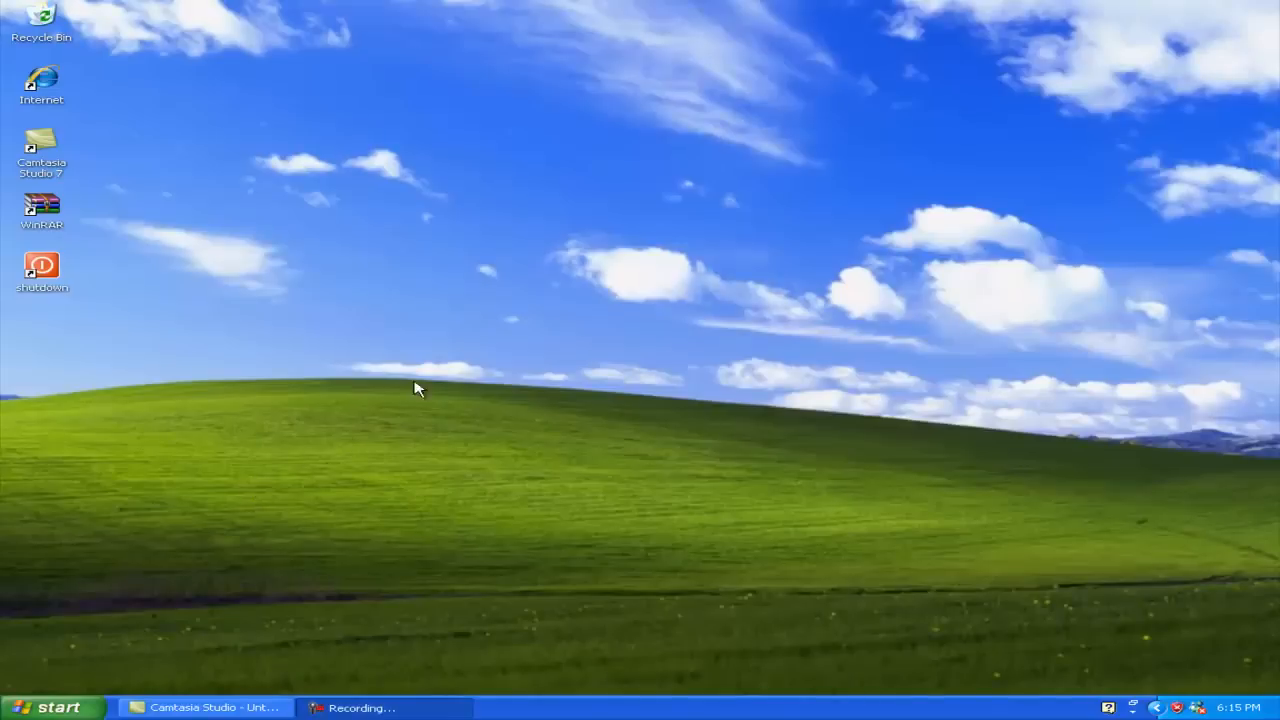
pyautogui.moveTo(84, 364)
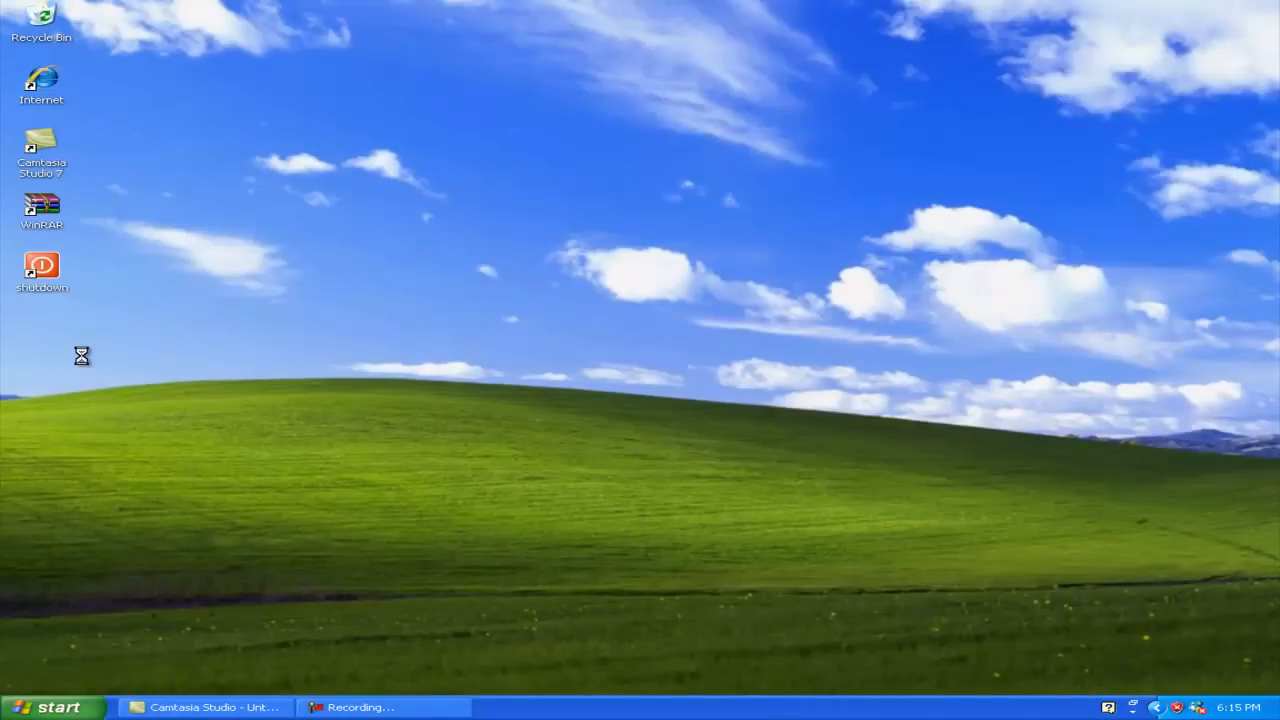
# Step: Create a new folder on the desktop via New > Folder and leave its name blank
pyautogui.rightClick(82, 356)
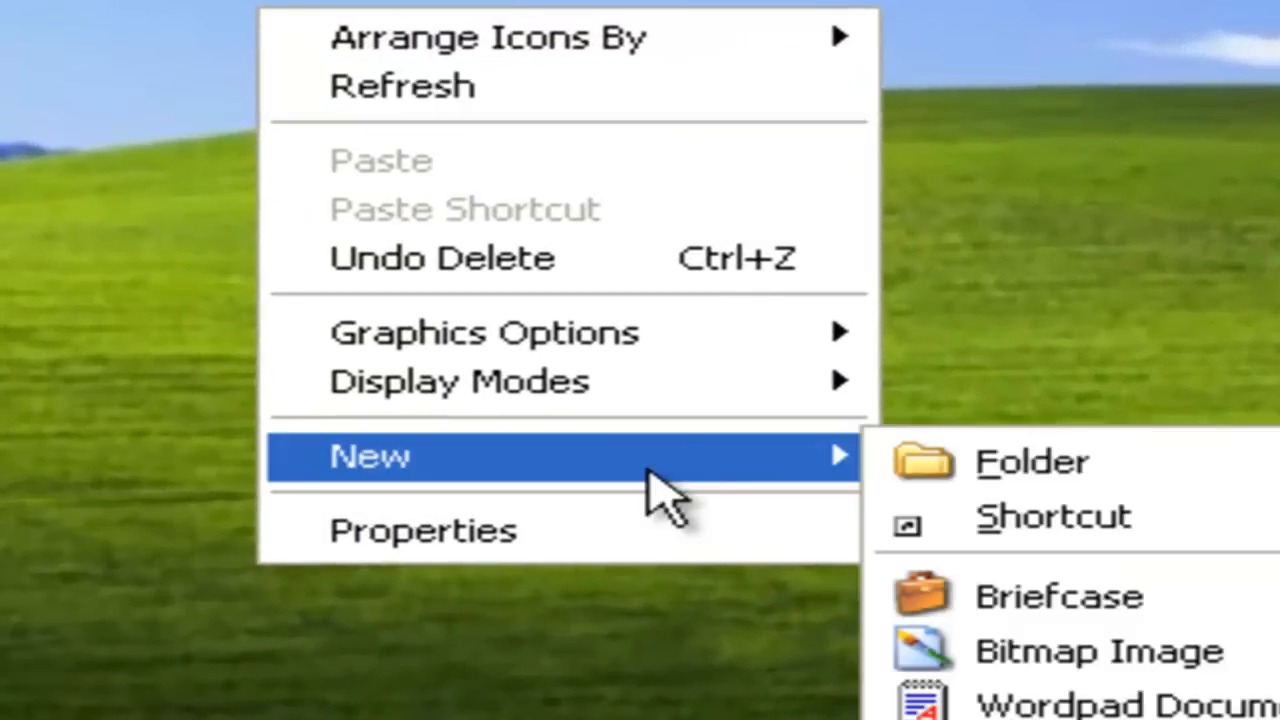
pyautogui.click(1032, 460)
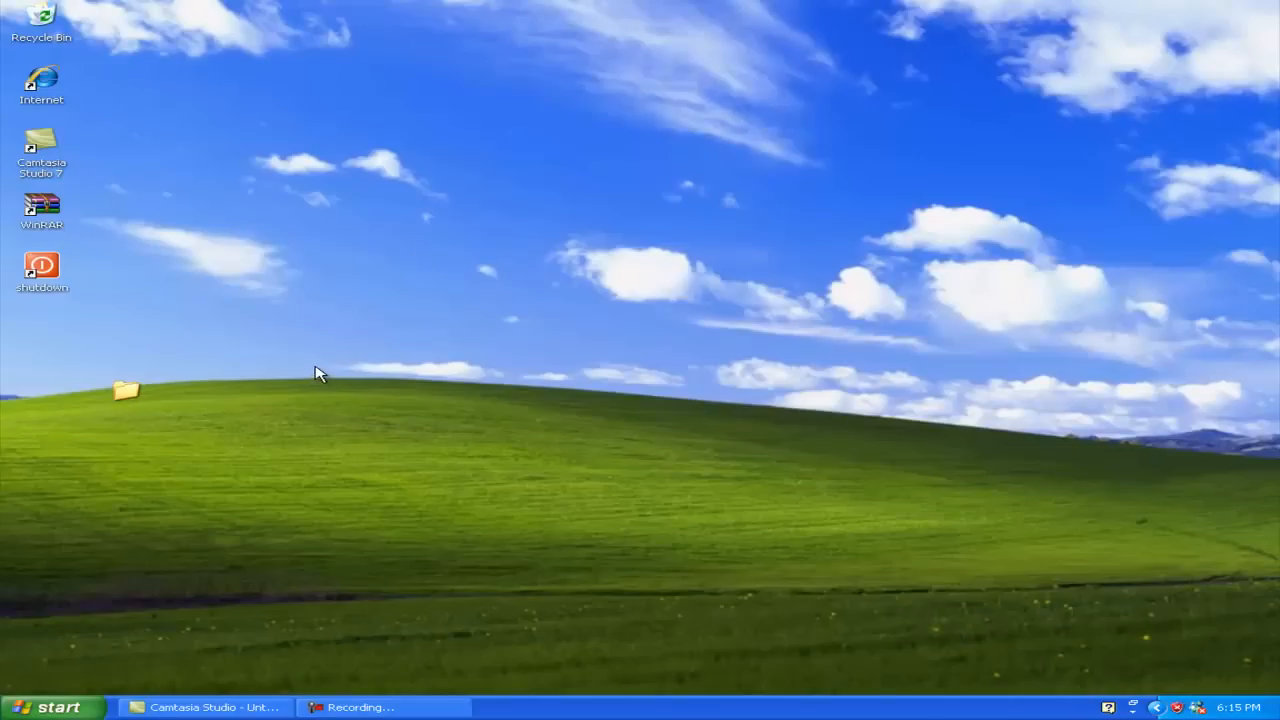
pyautogui.click(128, 390)
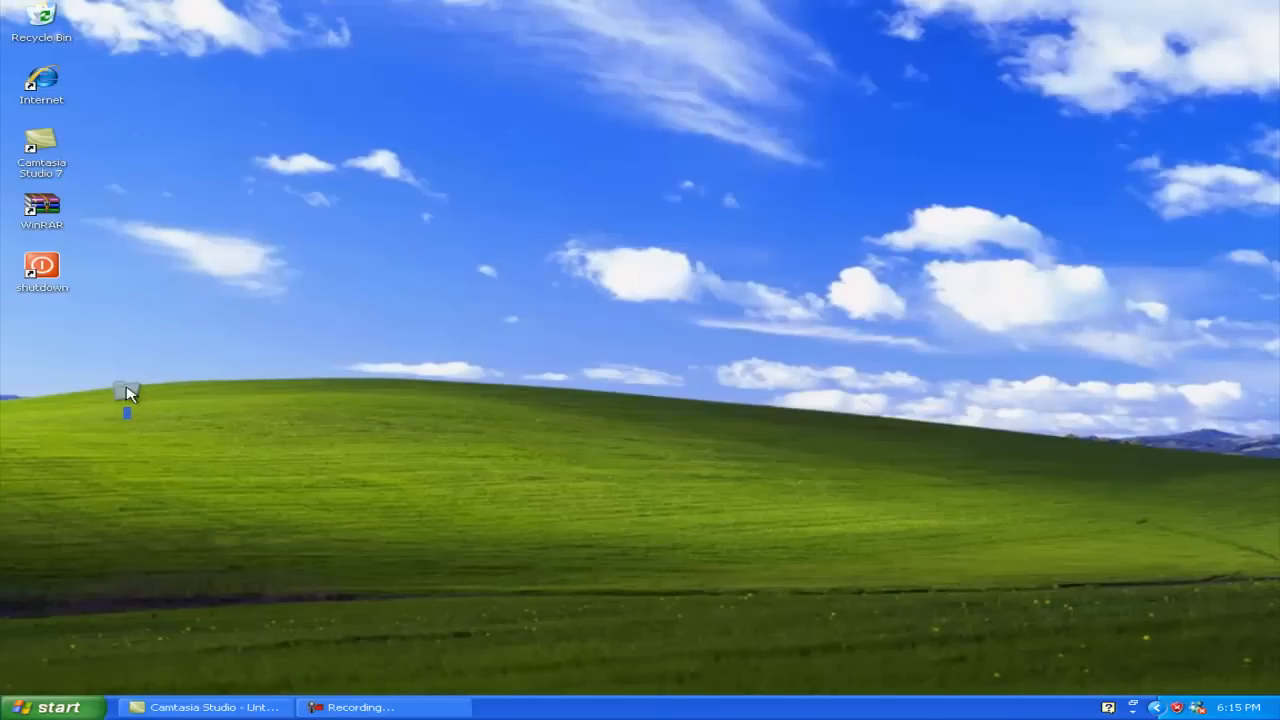
# Step: Show the nameless folder's Properties on the Customize settings
pyautogui.rightClick(126, 392)
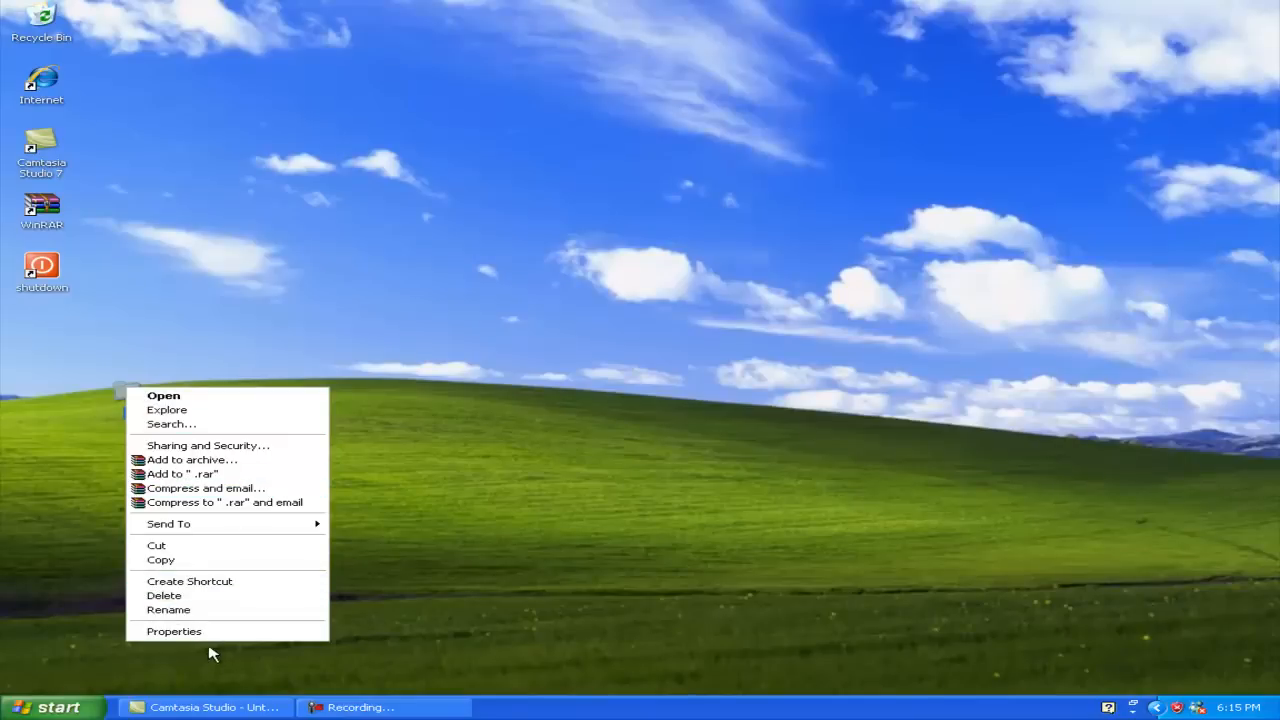
pyautogui.click(174, 632)
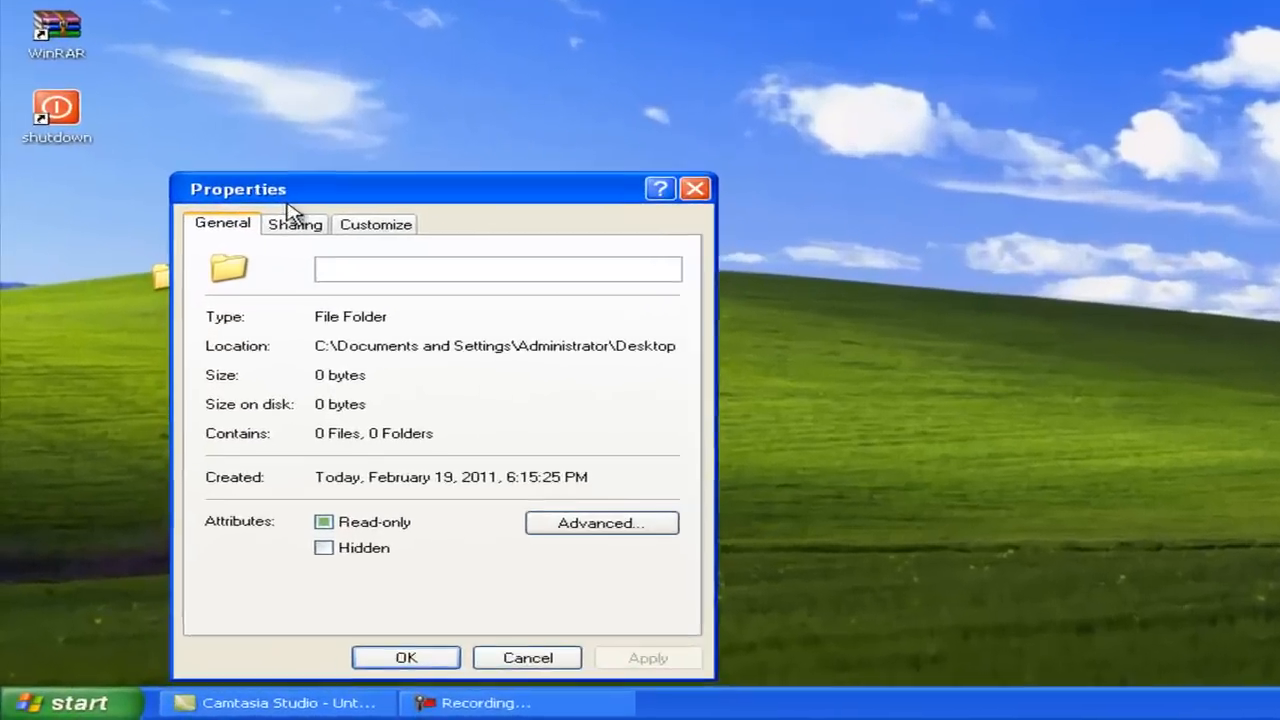
pyautogui.click(376, 224)
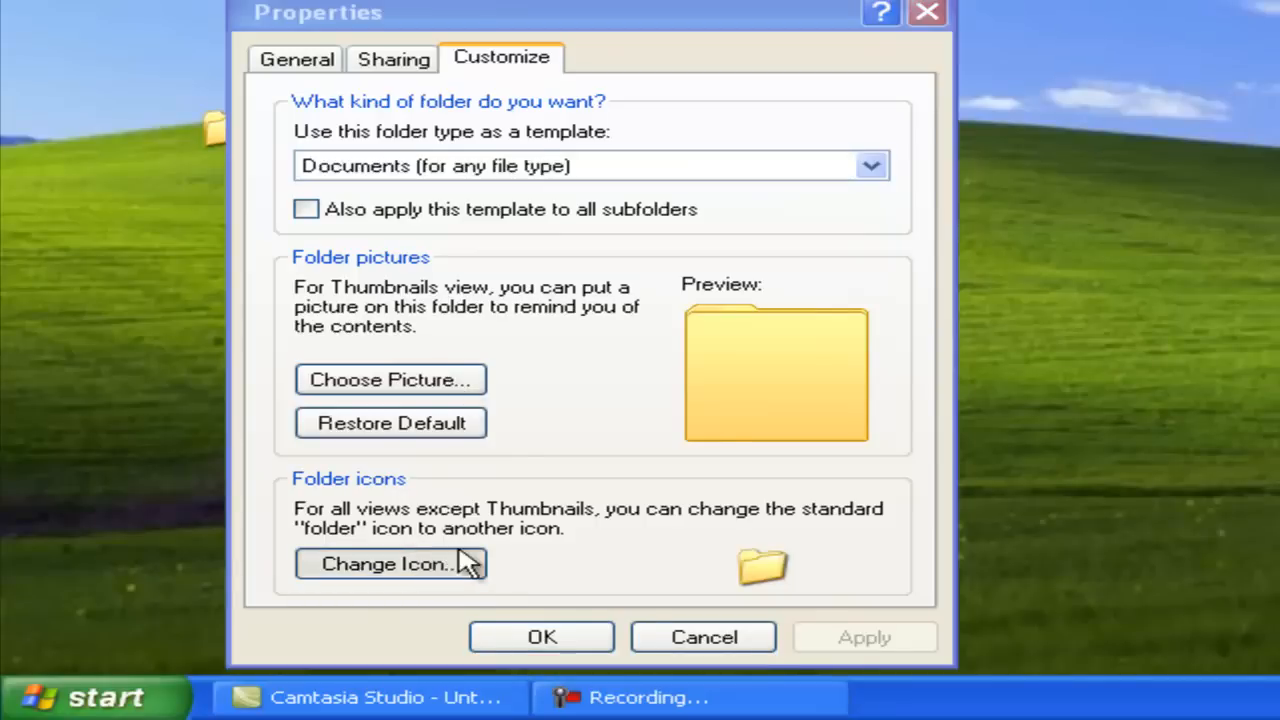
# Step: Choose the blank icon from the SHELL32 icon list so the folder becomes invisible
pyautogui.click(390, 564)
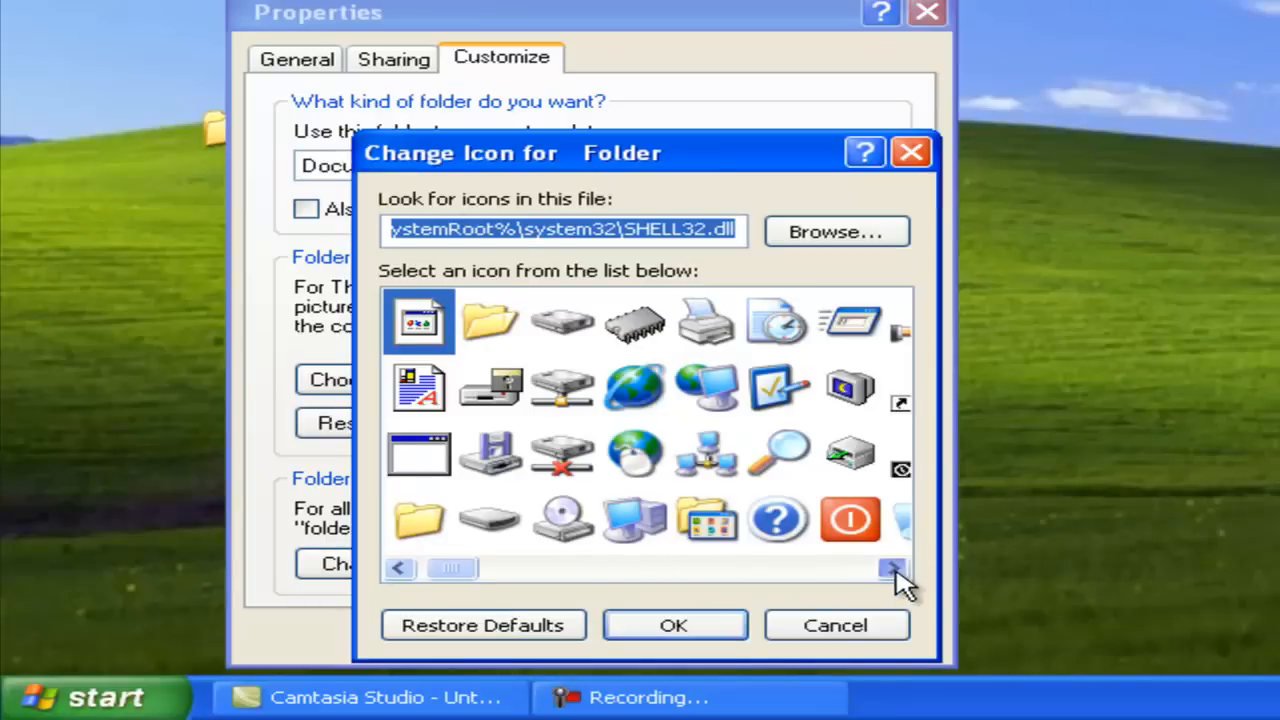
pyautogui.click(890, 568)
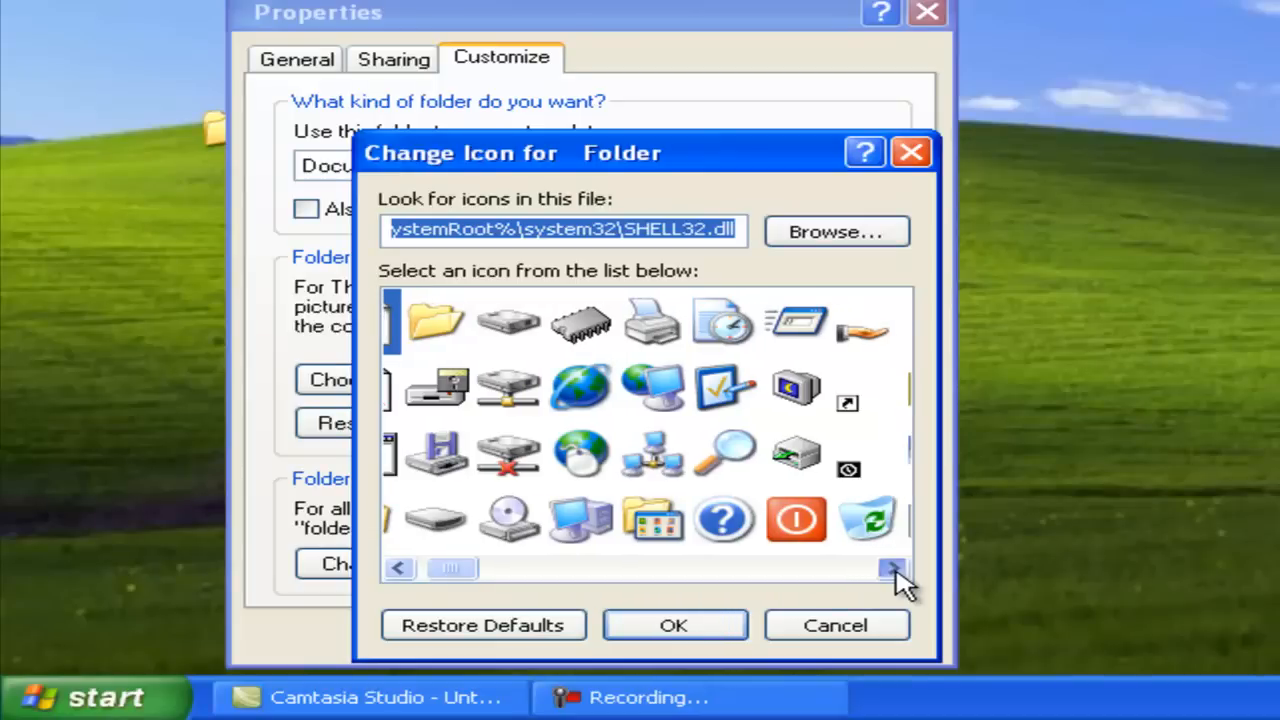
pyautogui.click(890, 568)
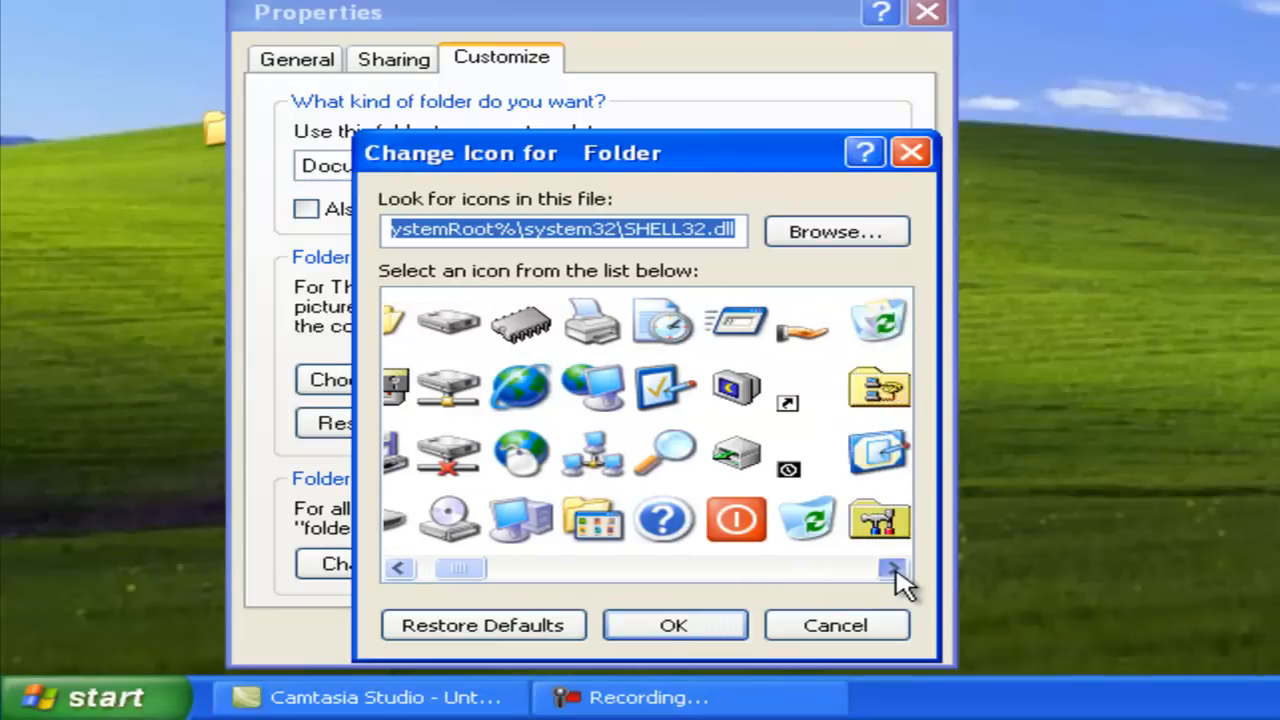
pyautogui.click(892, 568)
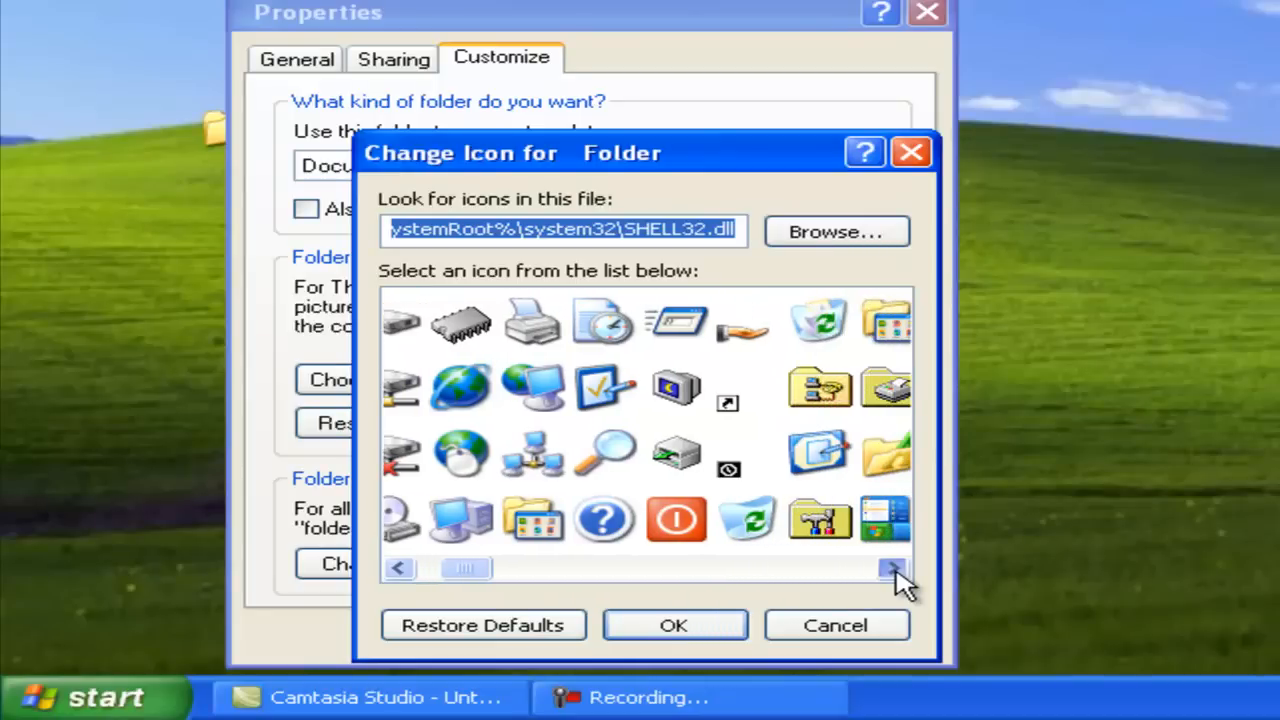
pyautogui.click(892, 568)
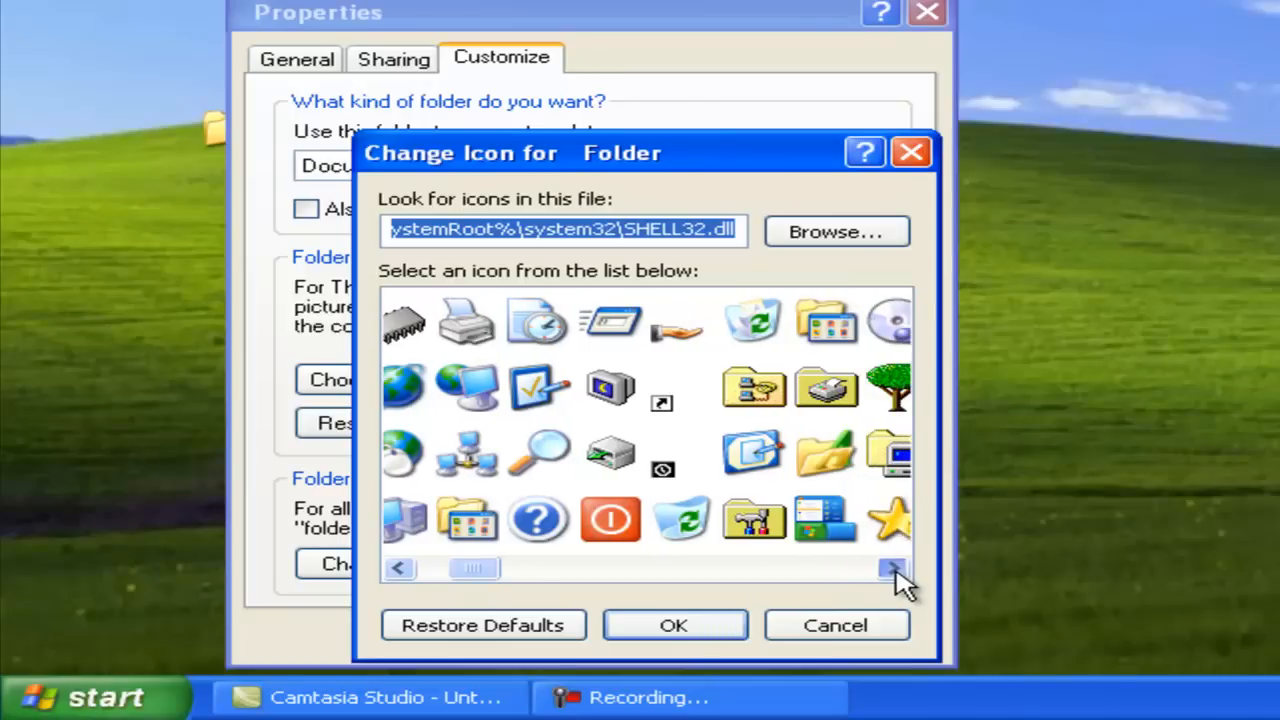
pyautogui.click(890, 568)
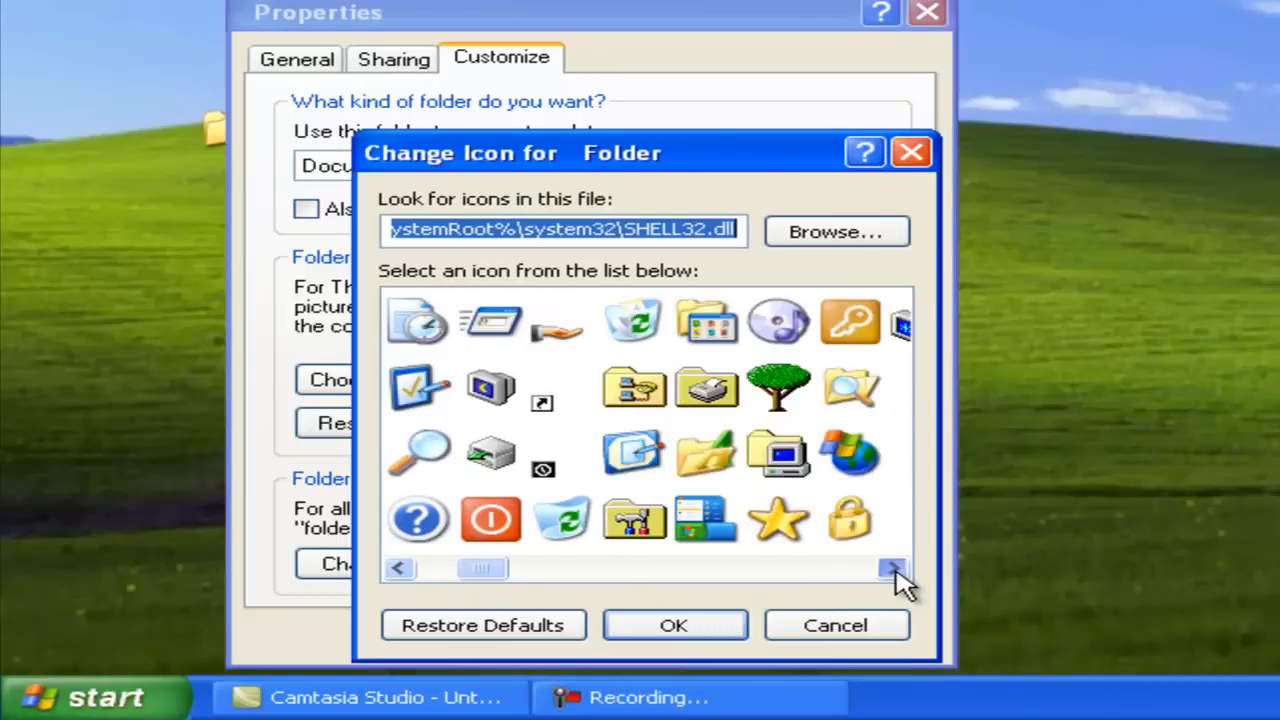
pyautogui.click(890, 568)
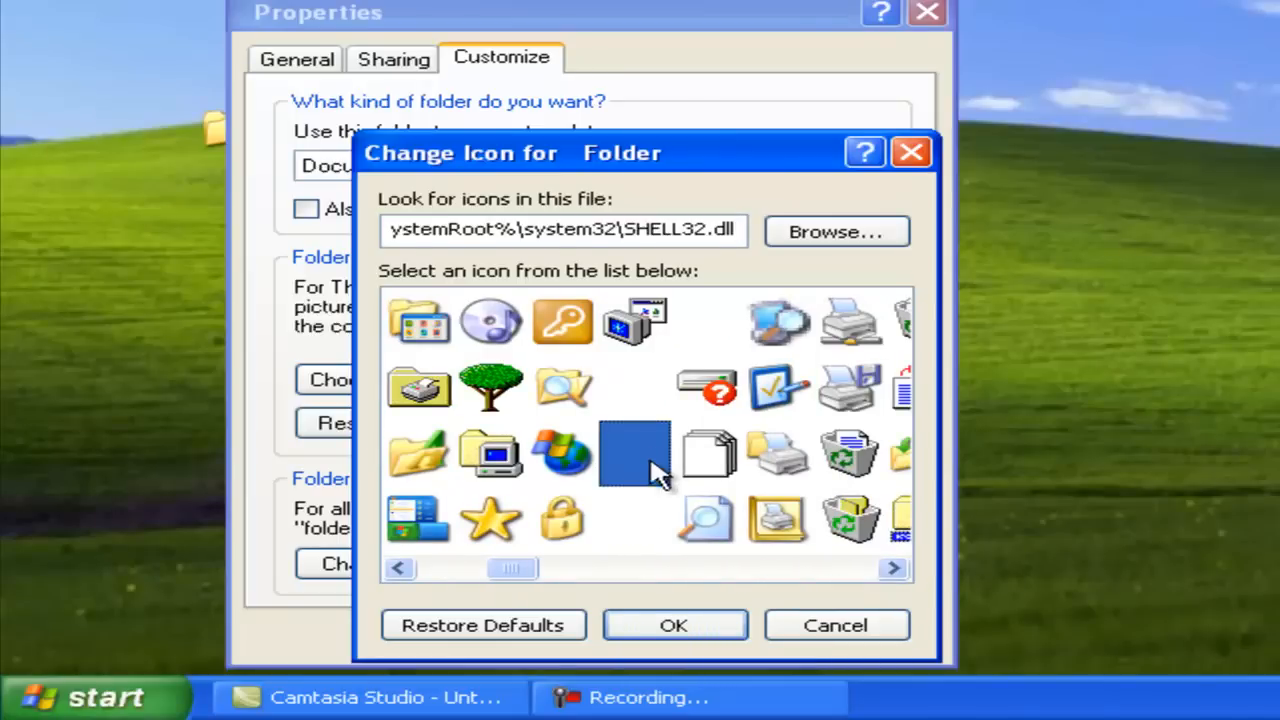
pyautogui.click(836, 624)
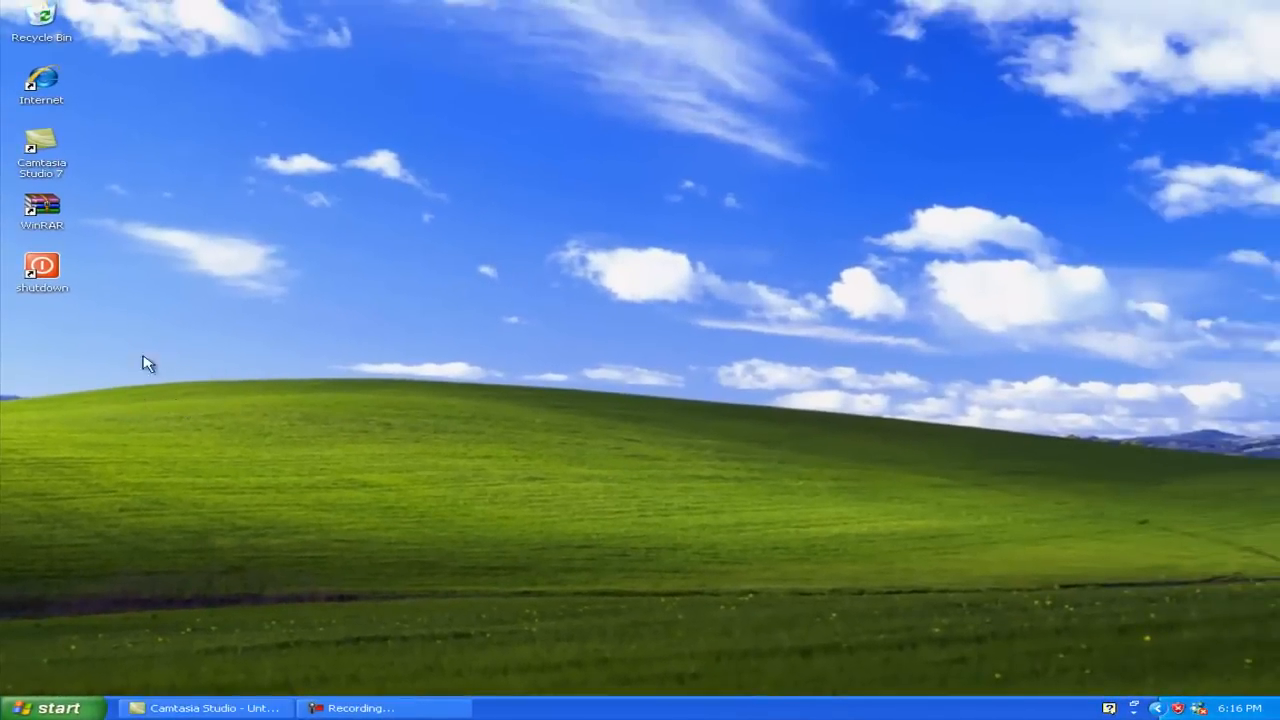
pyautogui.moveTo(232, 404)
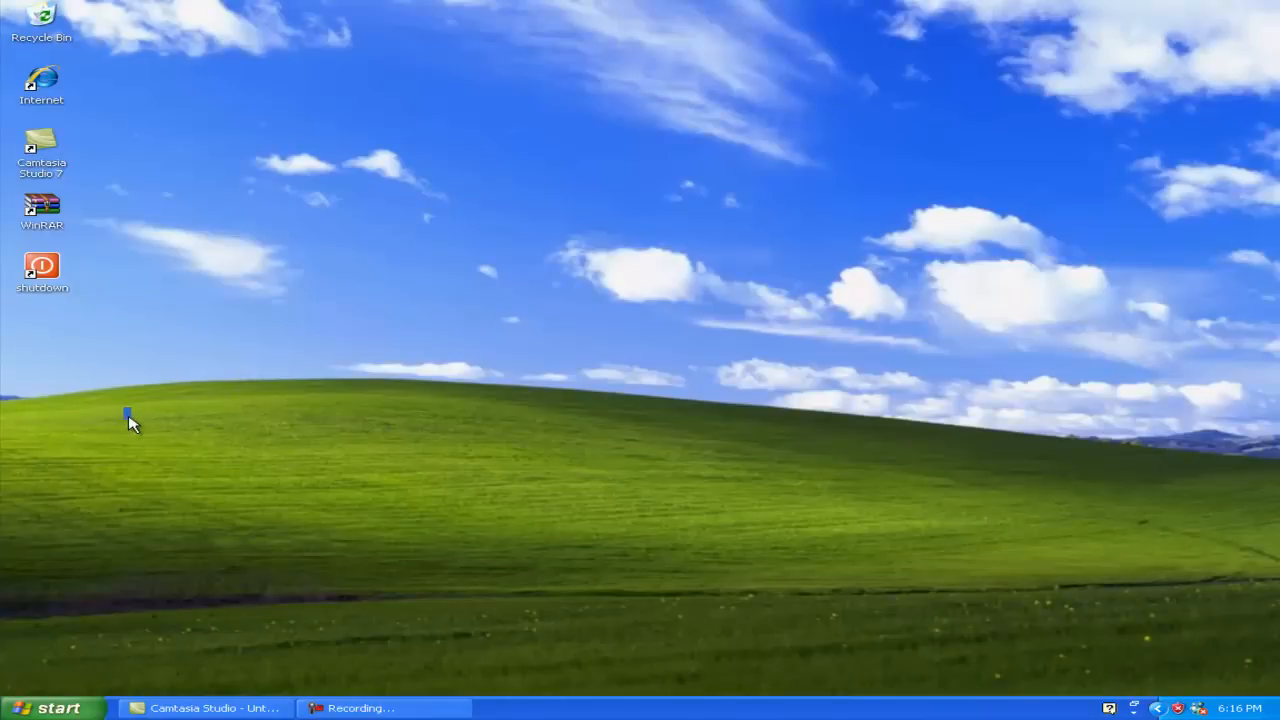
# Step: Delete the invisible nameless folder, confirming its move to the Recycle Bin
pyautogui.rightClick(128, 414)
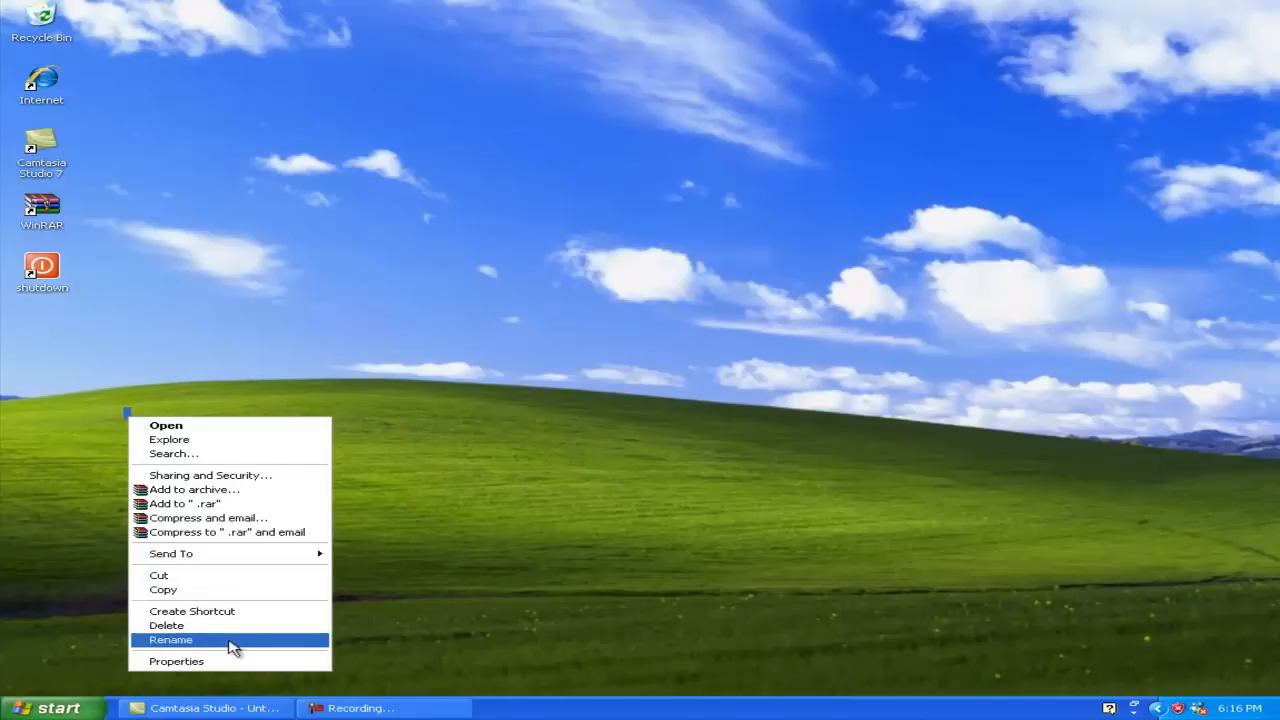
pyautogui.click(168, 624)
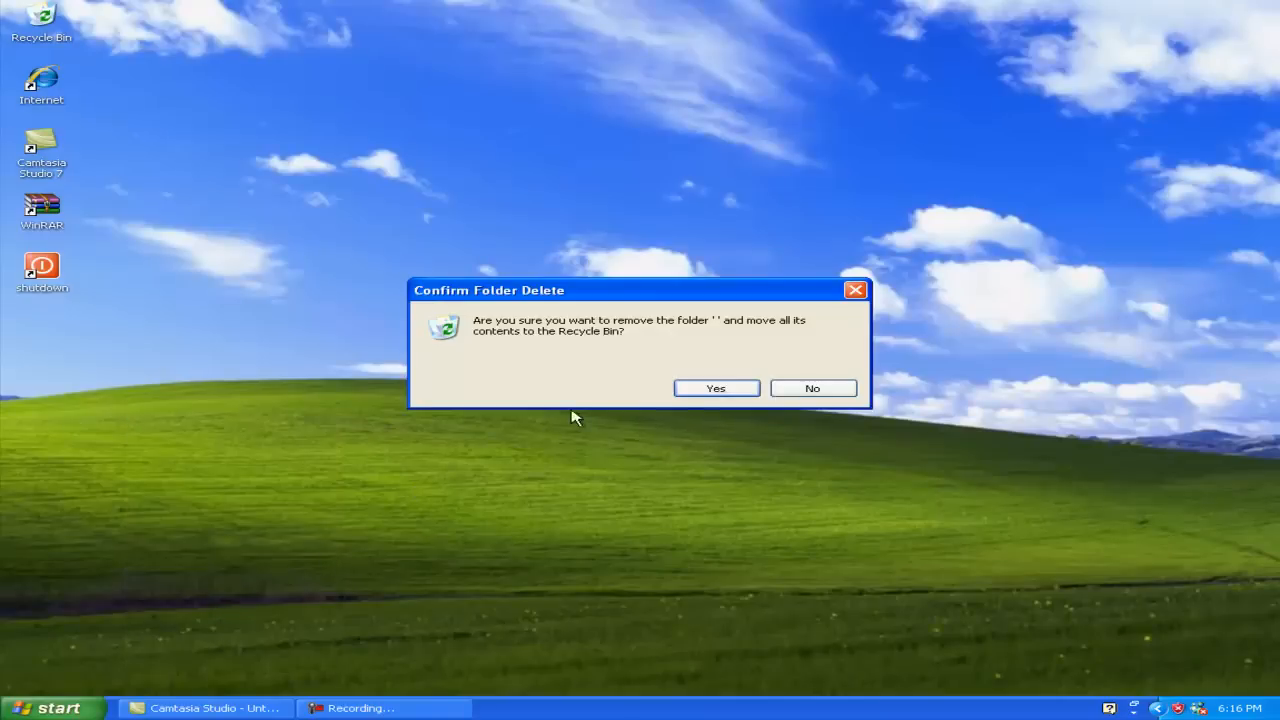
pyautogui.click(716, 388)
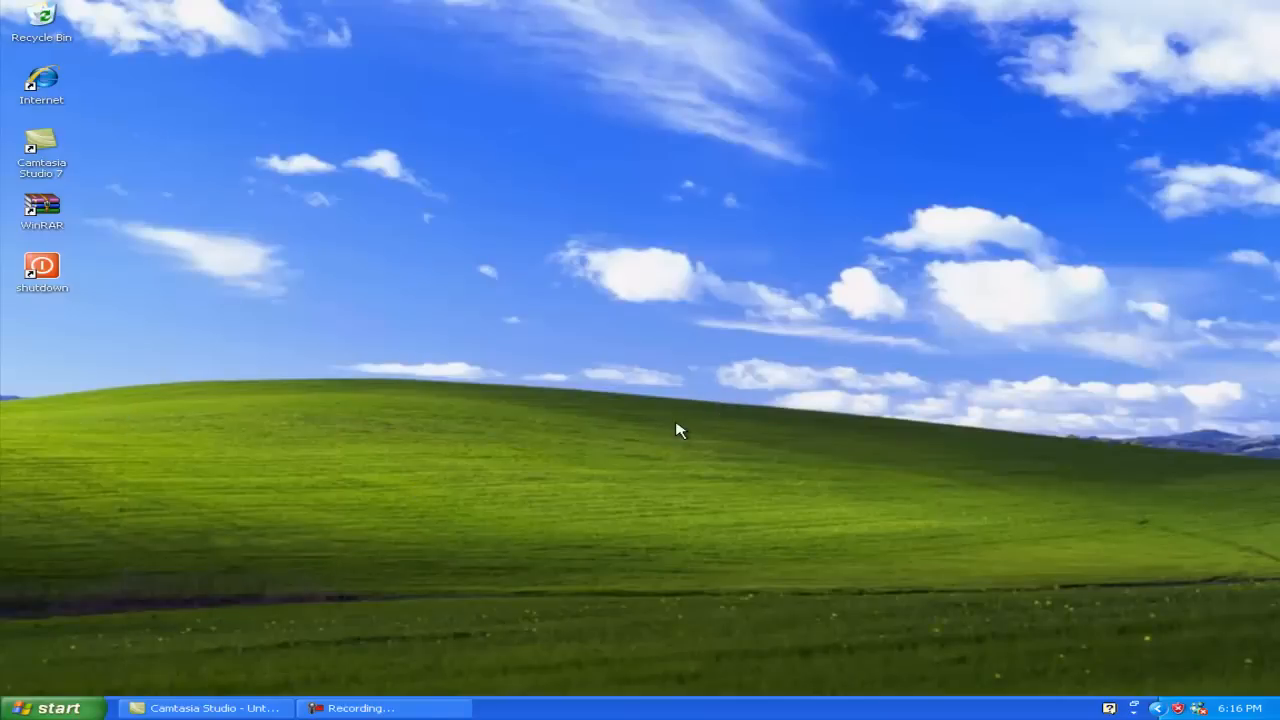
pyautogui.moveTo(442, 410)
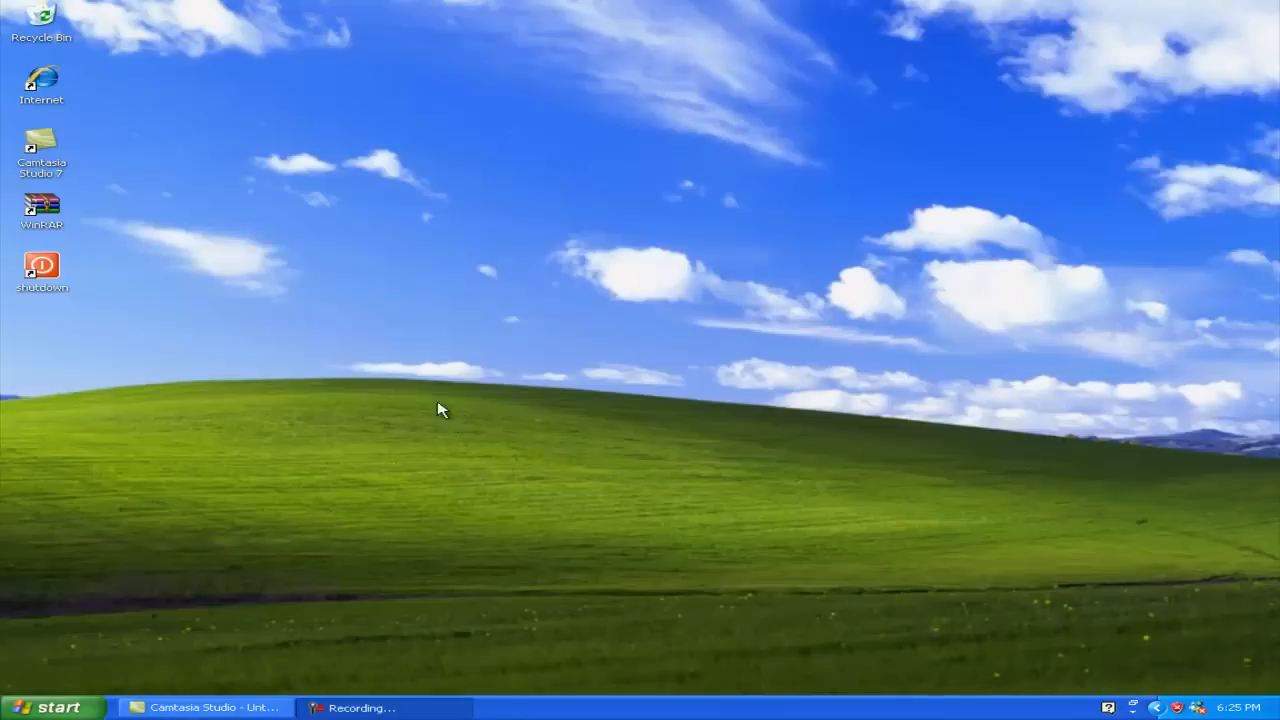
# Step: Reach My Computer from the Start menu and browse into the WINDOWS folder on drive C
pyautogui.click(48, 708)
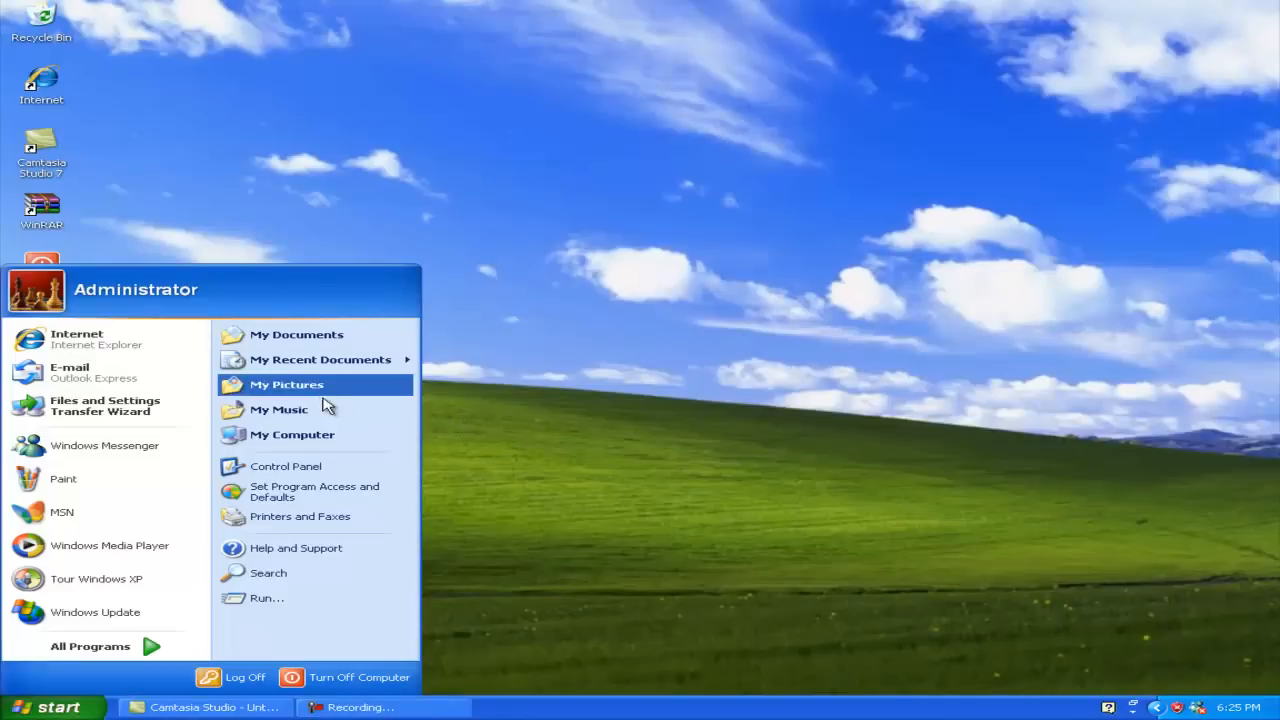
pyautogui.click(292, 434)
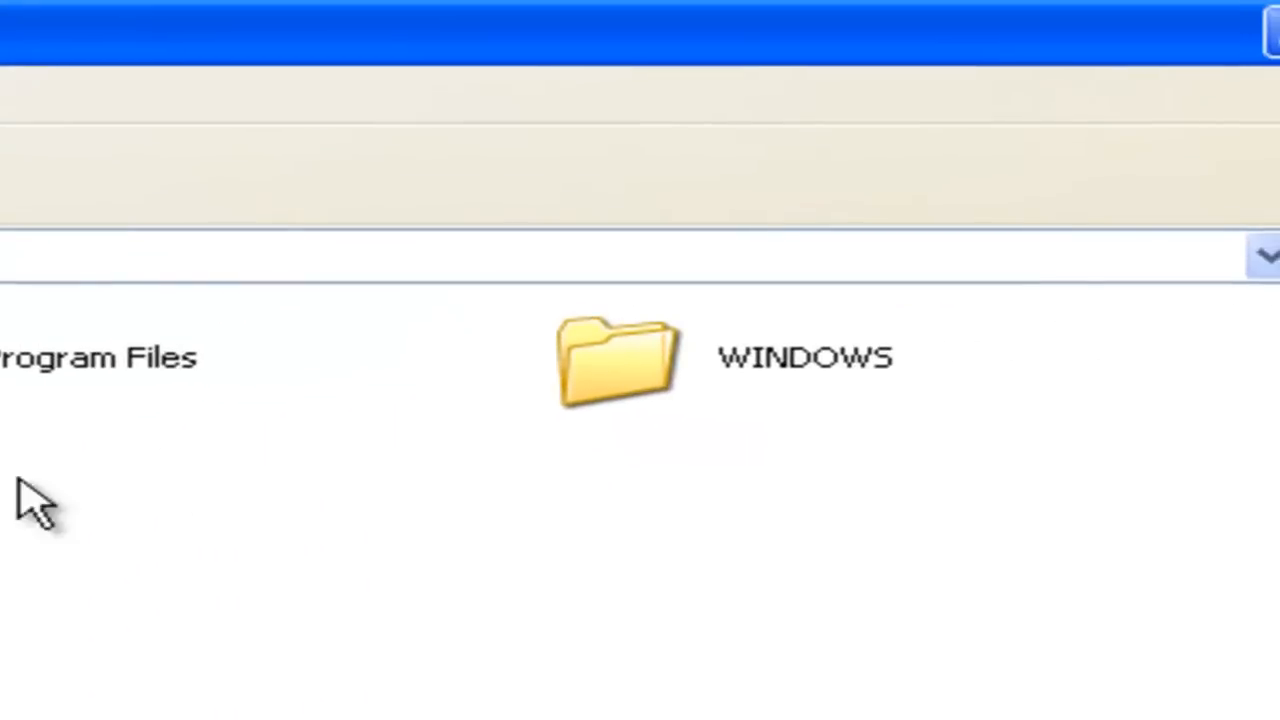
pyautogui.doubleClick(616, 360)
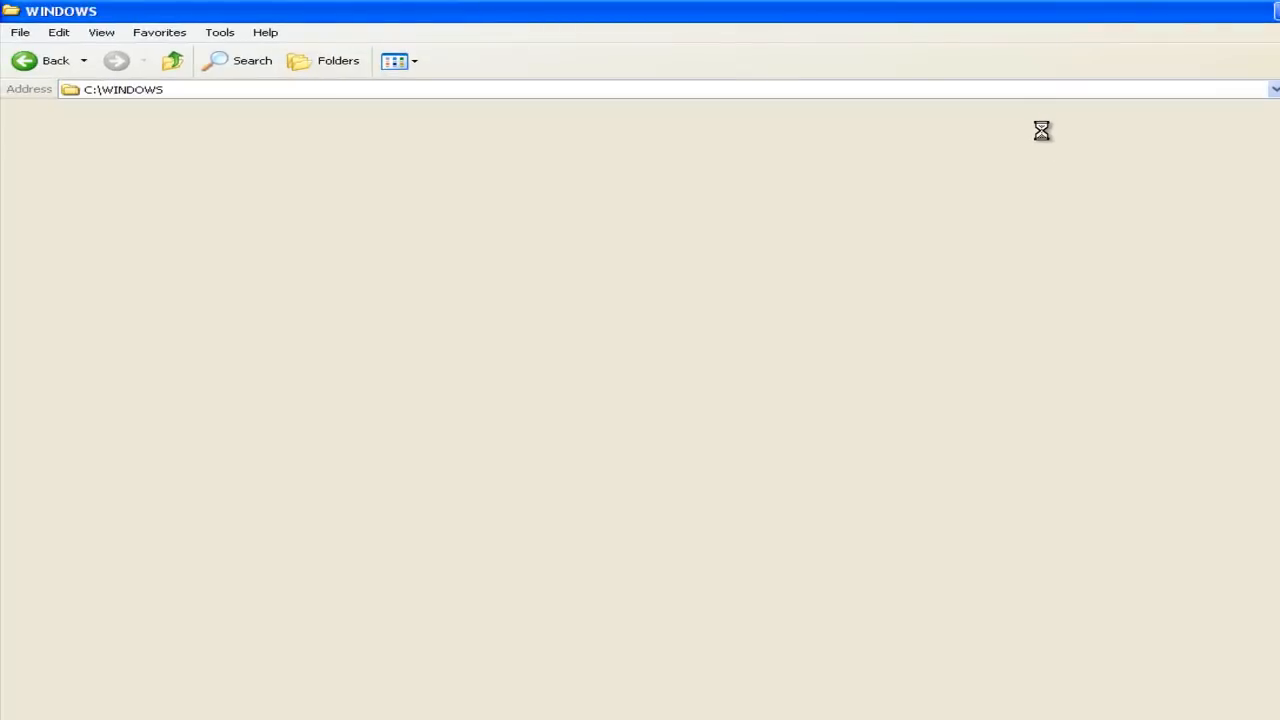
pyautogui.moveTo(1018, 134)
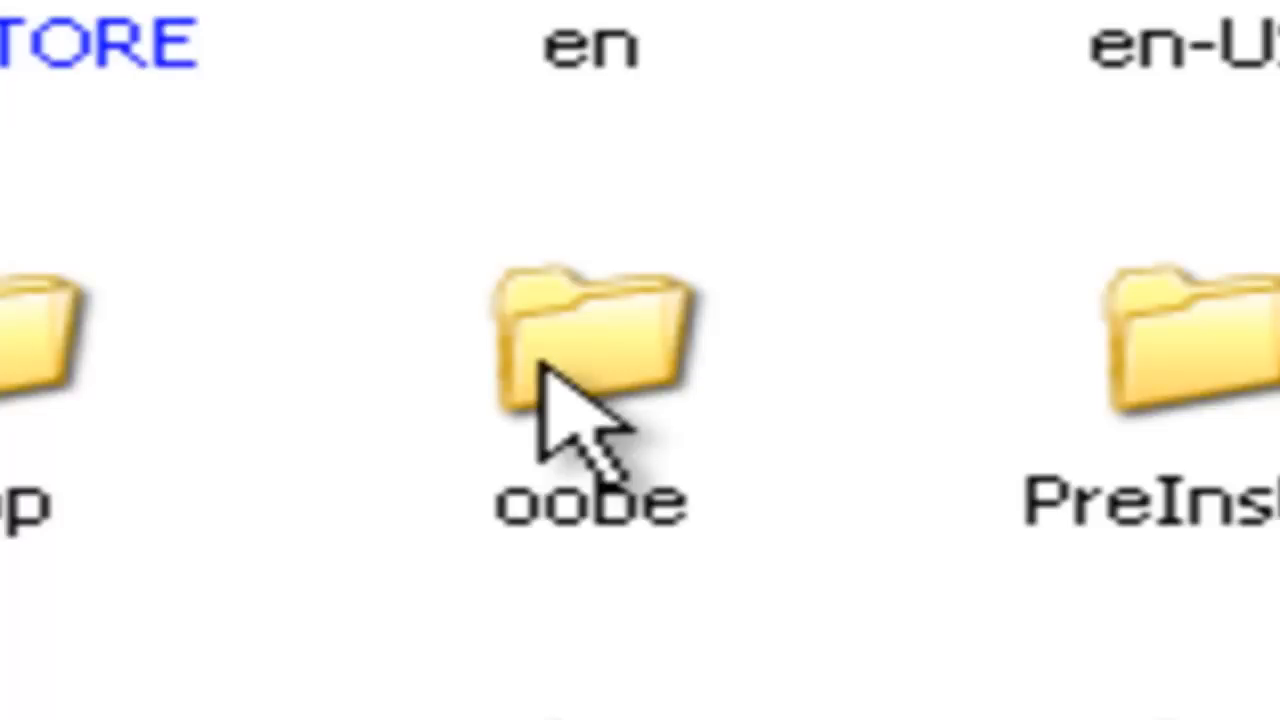
# Step: Enter the oobe folder under system32, showing actsetup, images, setup and script files
pyautogui.doubleClick(584, 360)
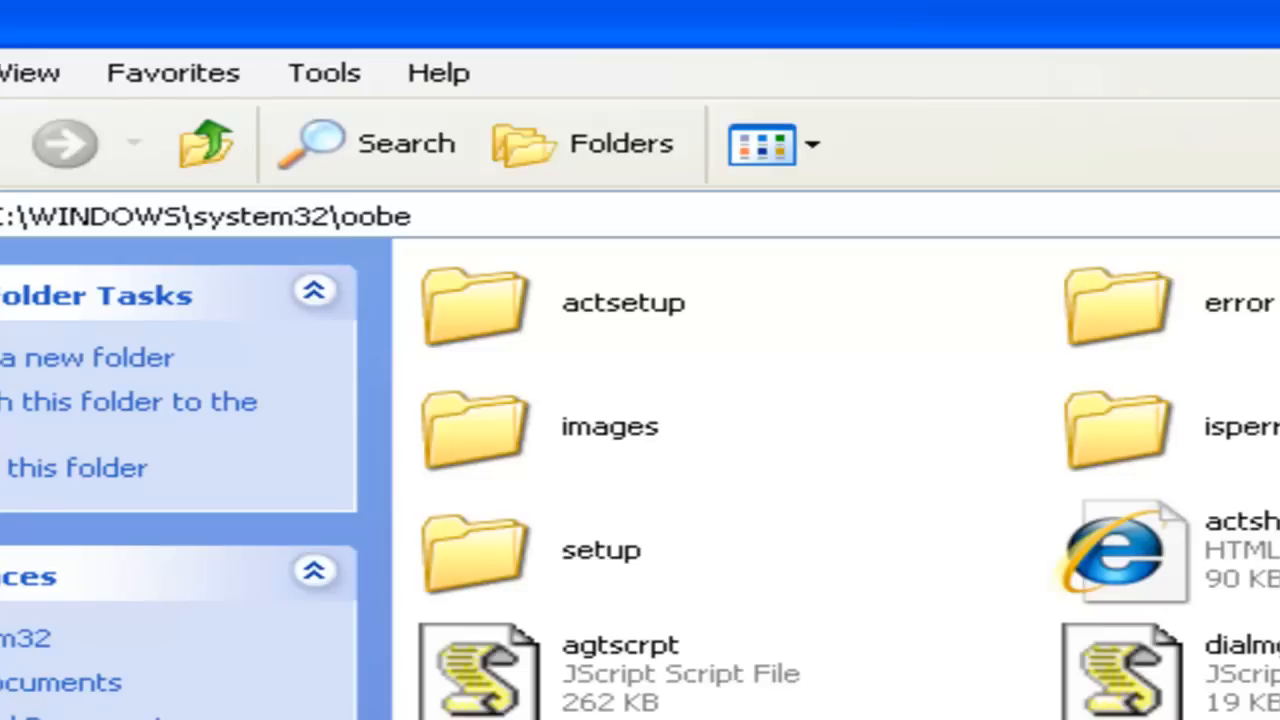
pyautogui.moveTo(596, 456)
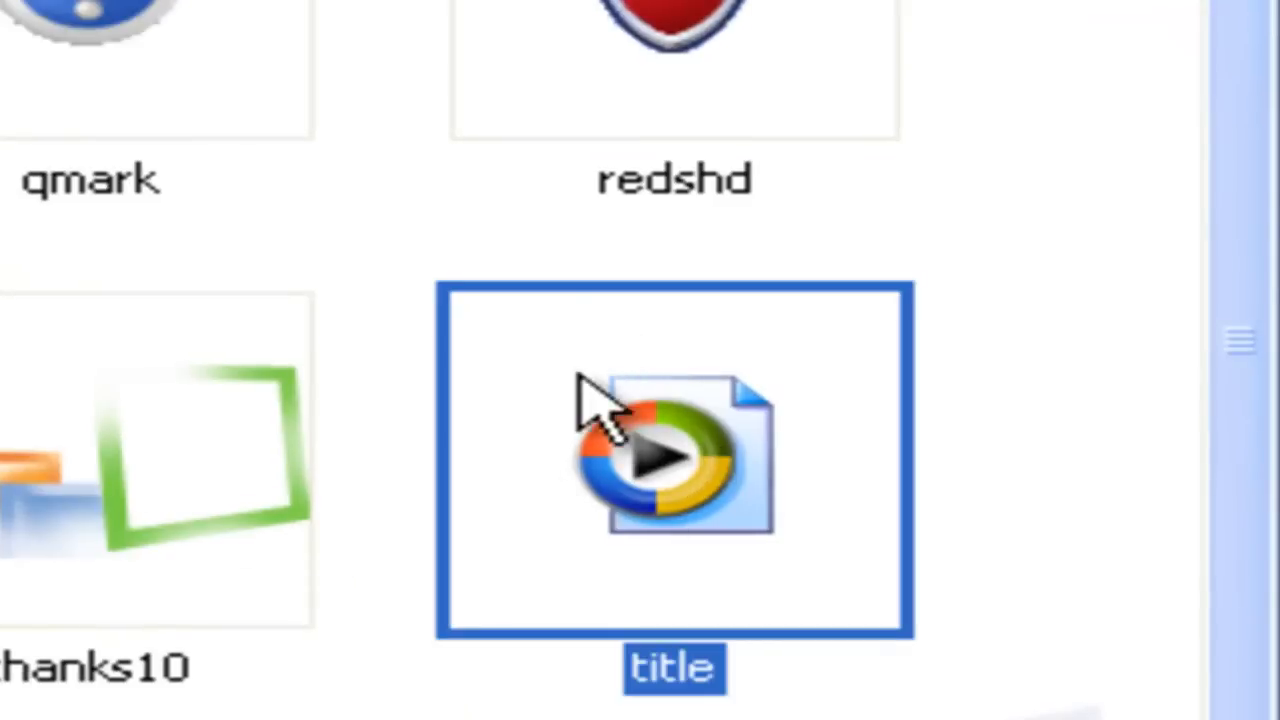
pyautogui.moveTo(700, 340)
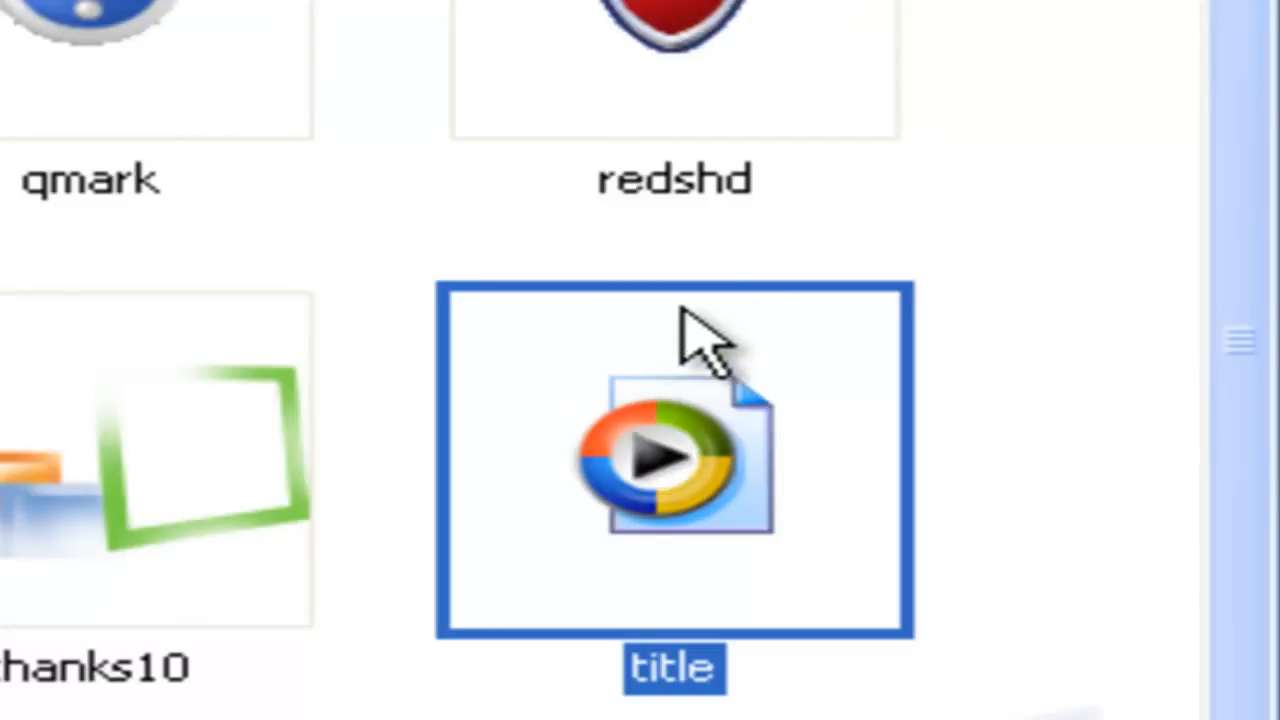